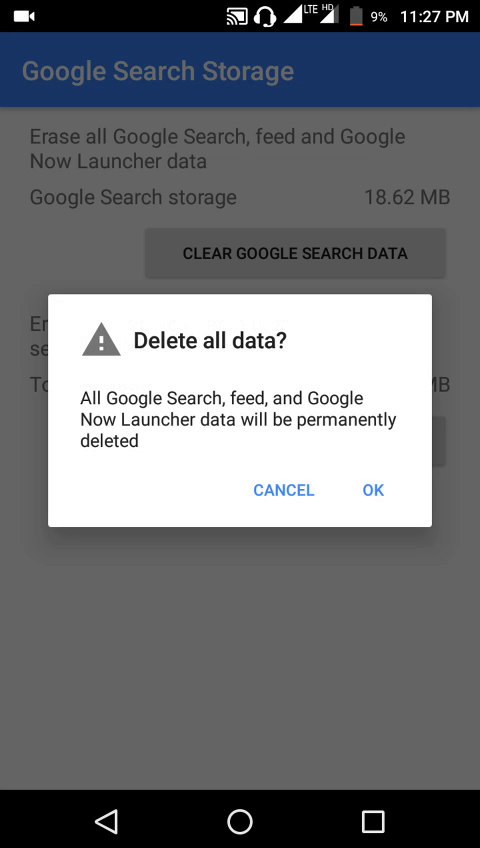
Confirm deleting all Google app data, then move past the Google app's welcome screen.
{"action": "left_click", "coordinate": [372, 490]}
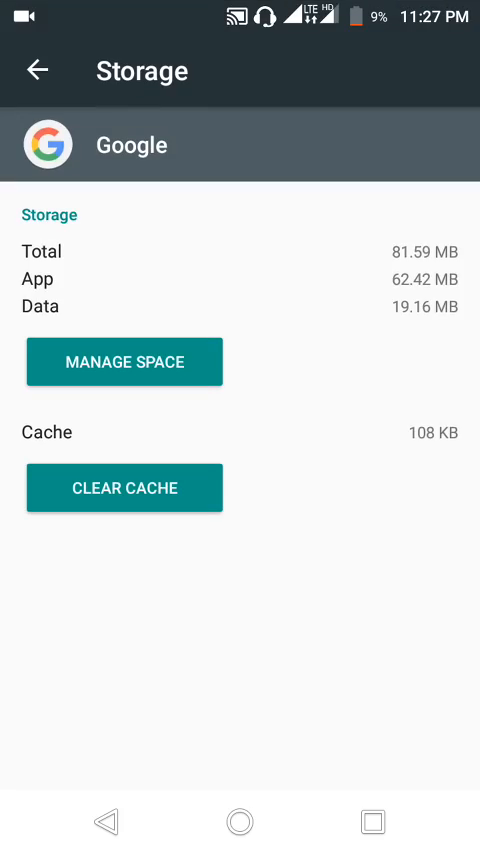
{"action": "left_click", "coordinate": [240, 822]}
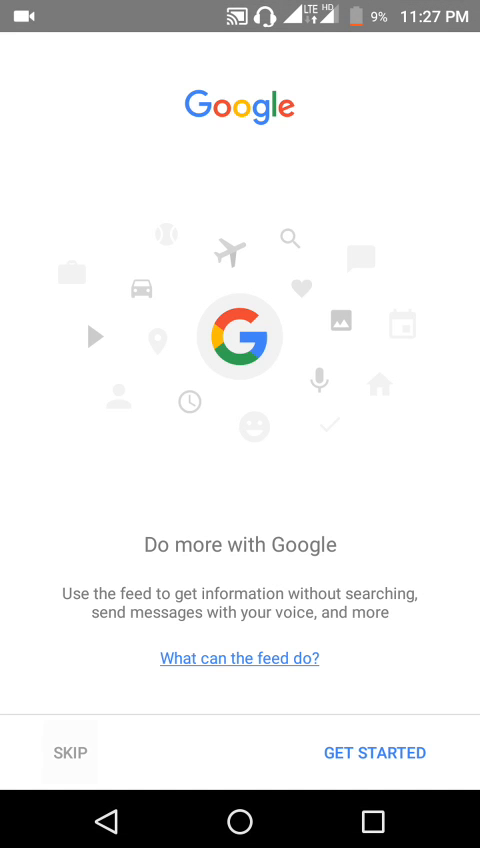
{"action": "left_click", "coordinate": [374, 752]}
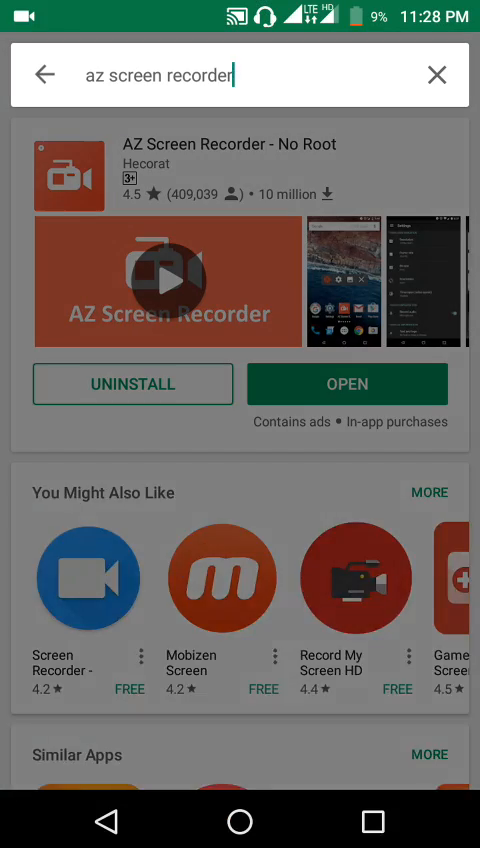
Find the Google app in Play Store and join its beta under 'Become a beta tester'.
{"action": "key", "text": "backspace"}
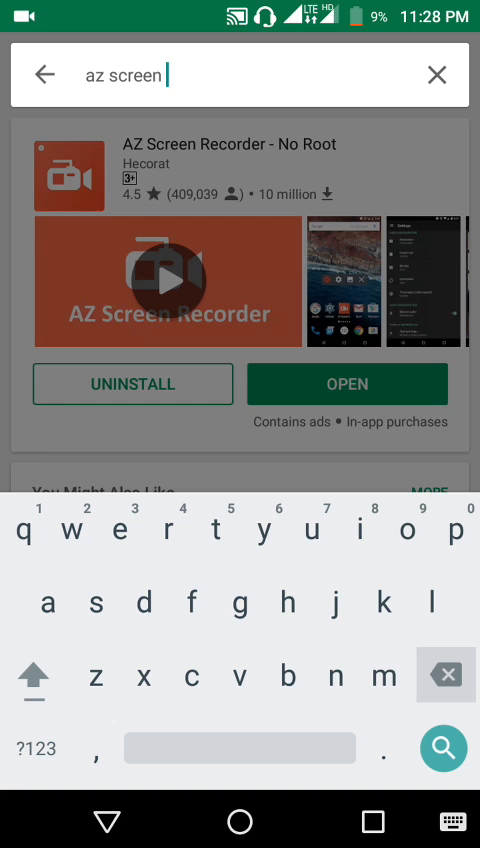
{"action": "type", "text": "goo"}
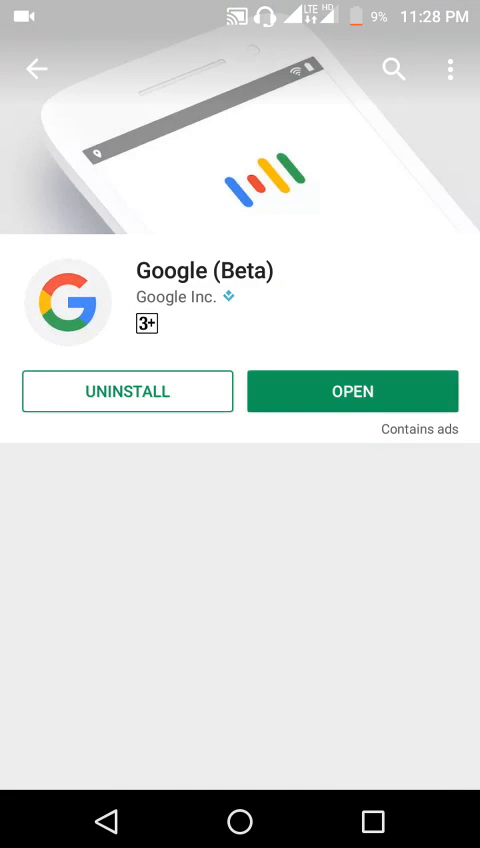
{"action": "scroll", "scroll_direction": "down", "scroll_amount": 3}
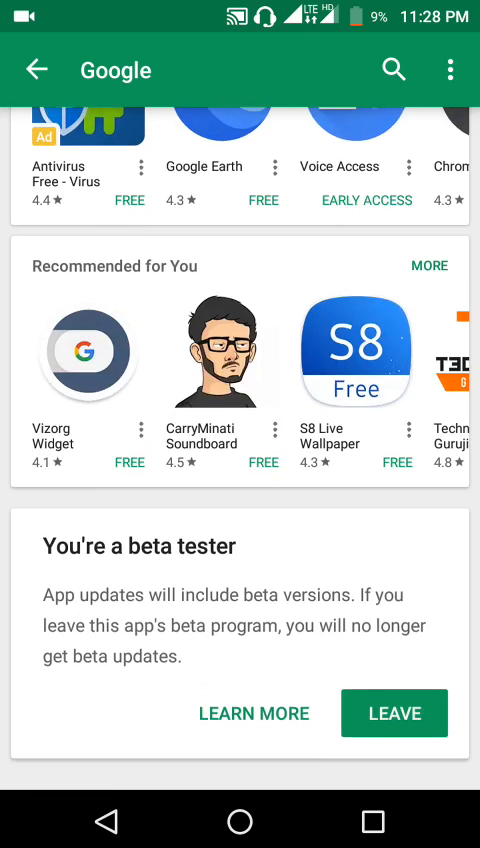
{"action": "scroll", "scroll_direction": "down", "scroll_amount": 3}
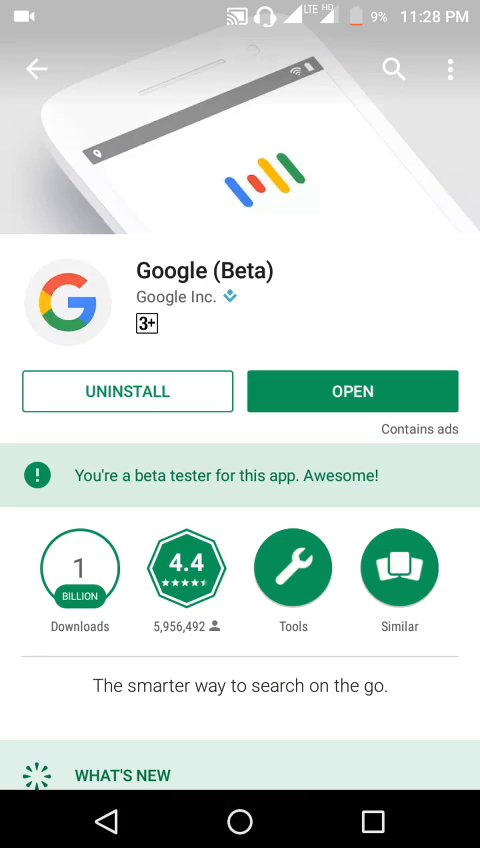
{"action": "left_click", "coordinate": [240, 820]}
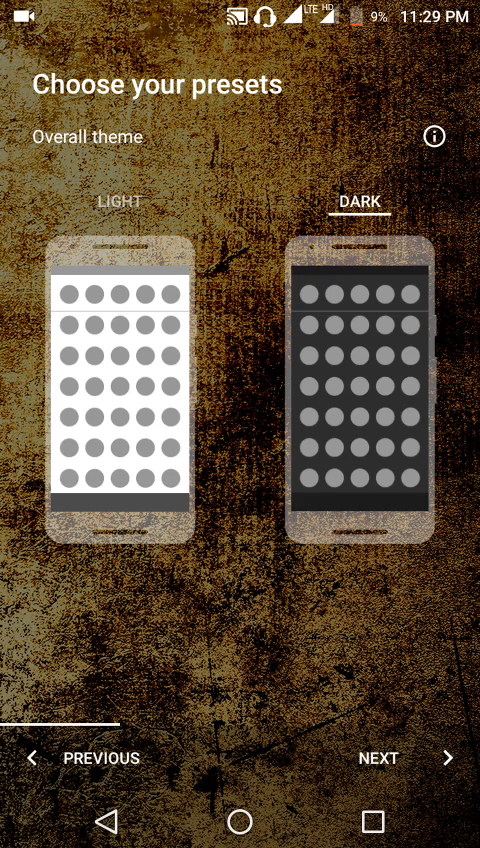
Keep the Dark theme and Button app drawer presets, then apply them to reach the home screen.
{"action": "left_click", "coordinate": [378, 756]}
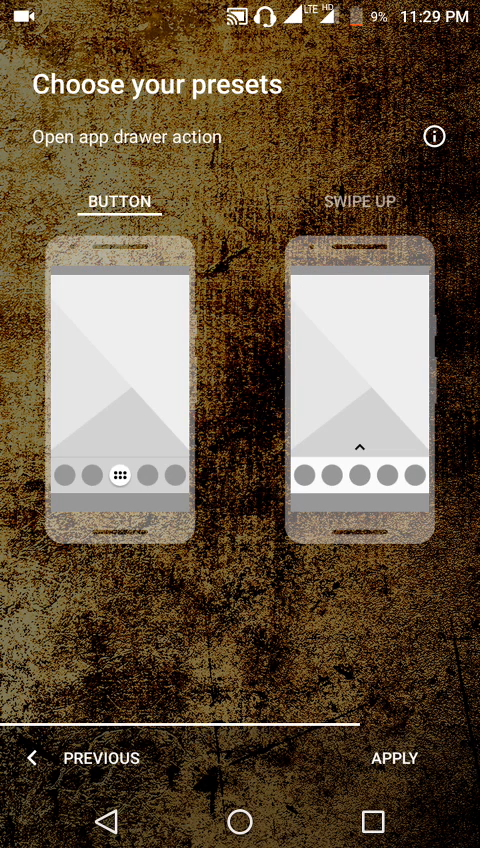
{"action": "left_click", "coordinate": [360, 200]}
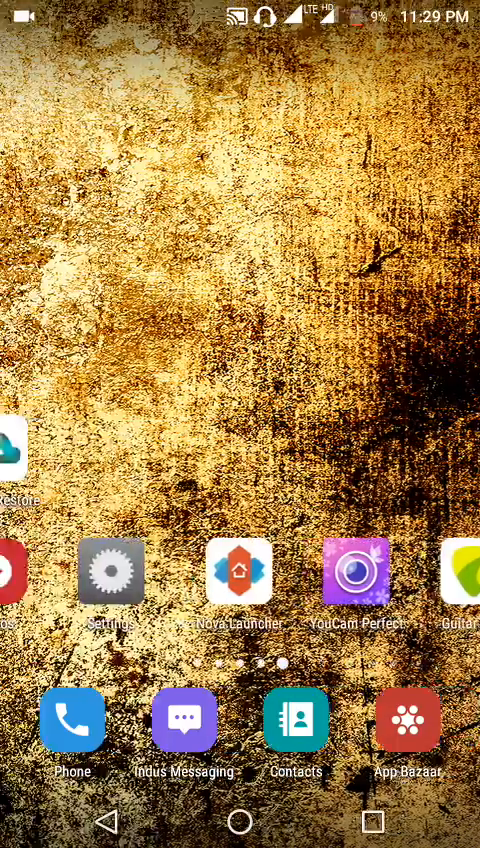
{"action": "scroll", "scroll_direction": "left", "scroll_amount": 3}
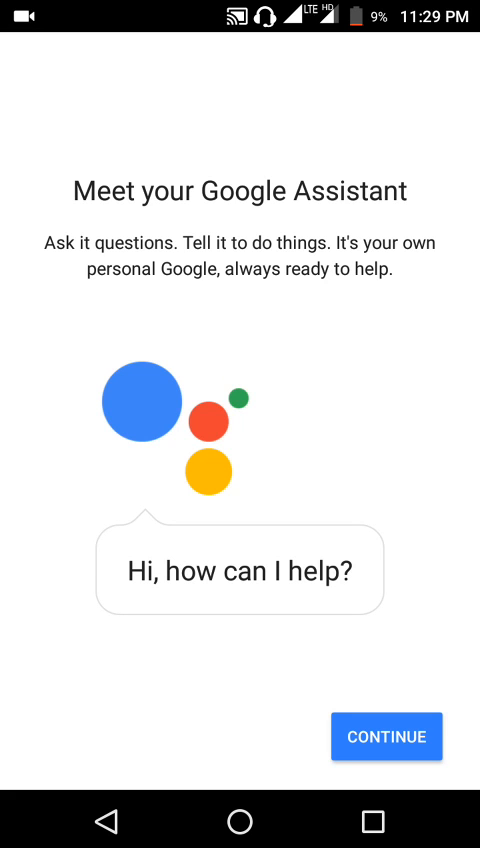
Postpone voice training, allow screen context, and have the Assistant listen for a spoken request.
{"action": "left_click", "coordinate": [384, 736]}
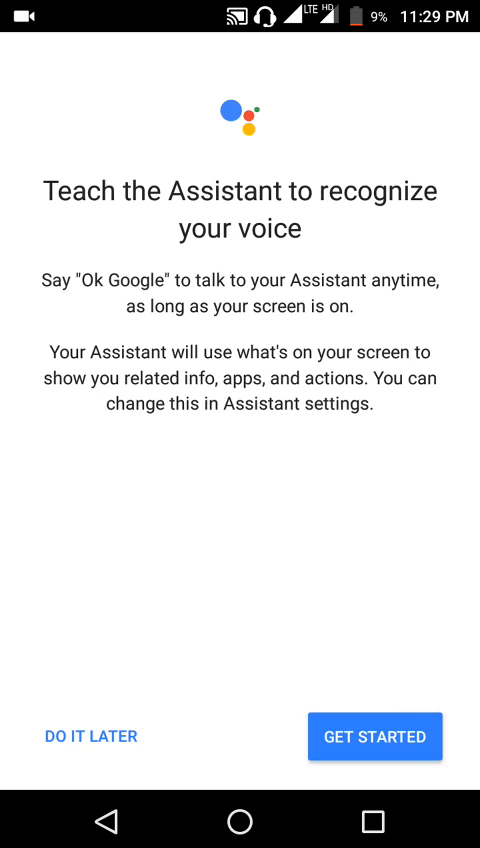
{"action": "left_click", "coordinate": [372, 736]}
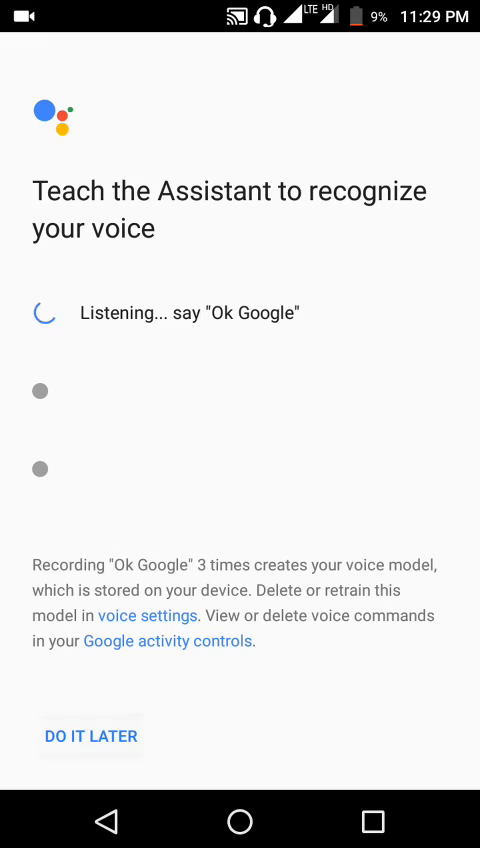
{"action": "left_click", "coordinate": [92, 736]}
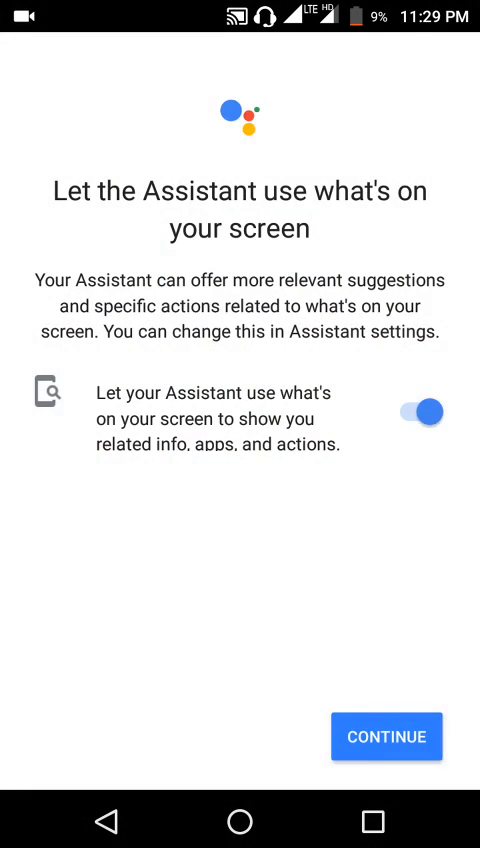
{"action": "left_click", "coordinate": [384, 736]}
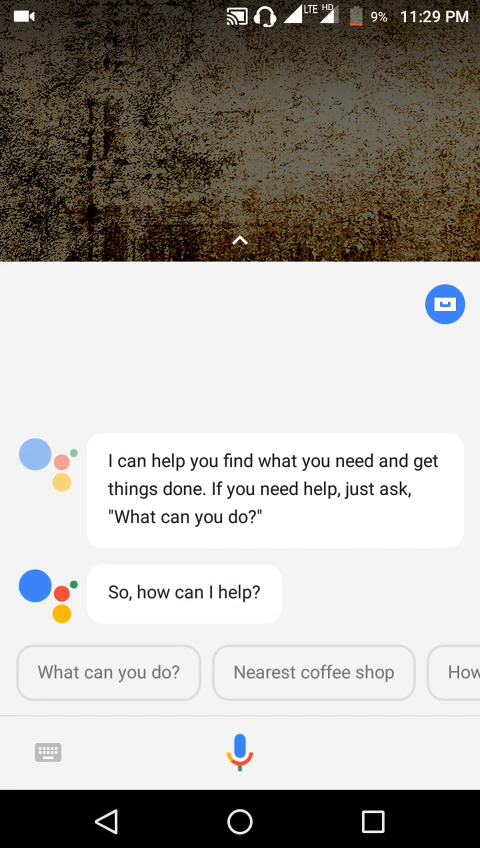
{"action": "left_click", "coordinate": [240, 752]}
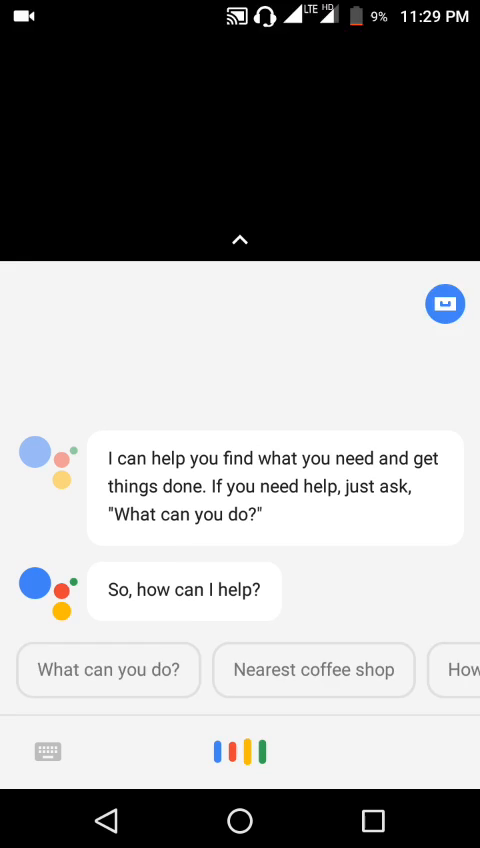